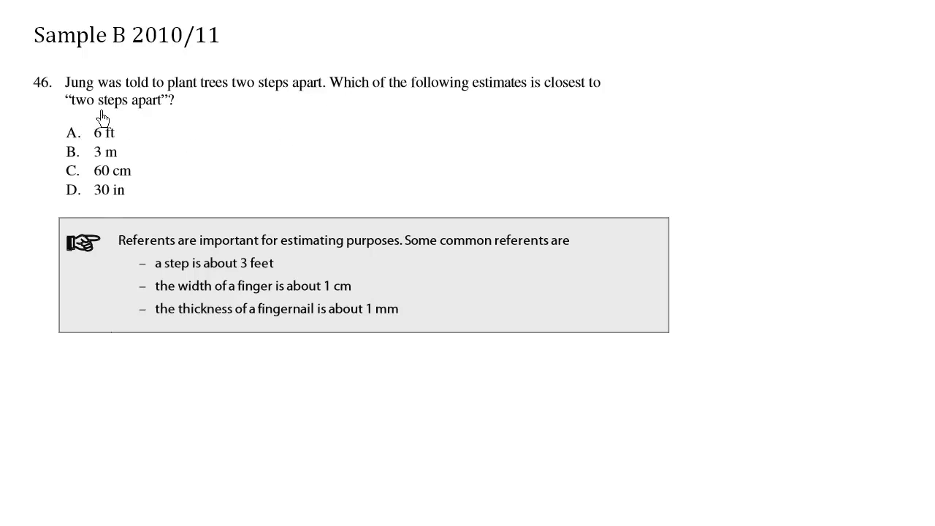
{"action": "mouse_move", "coordinate": [276, 109]}
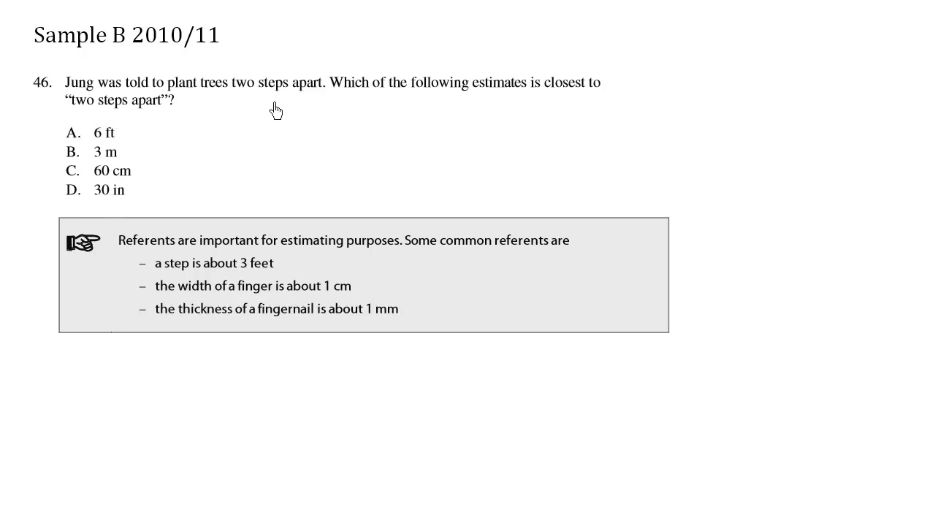
Step: Draw an ink underline beneath "two steps" in question 46's tree-planting text
{"action": "left_click_drag", "start_coordinate": [232, 101], "coordinate": [285, 97]}
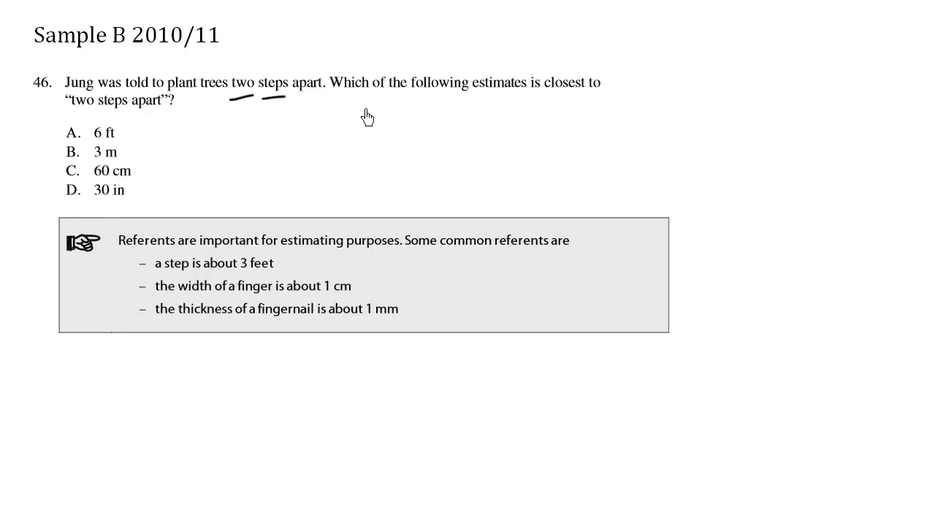
{"action": "mouse_move", "coordinate": [573, 110]}
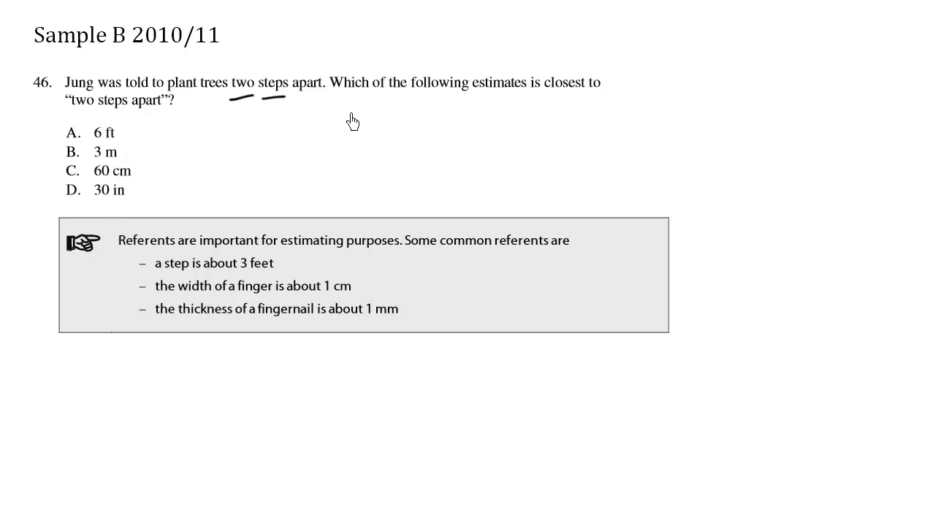
{"action": "mouse_move", "coordinate": [176, 283]}
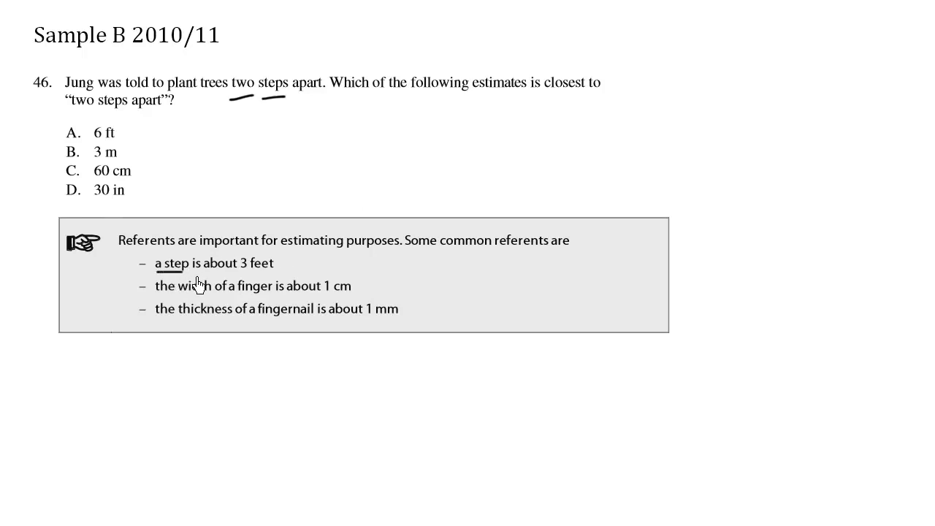
Step: Underline "a step is about 3 feet" in the grey referents box
{"action": "left_click_drag", "start_coordinate": [155, 272], "coordinate": [274, 271]}
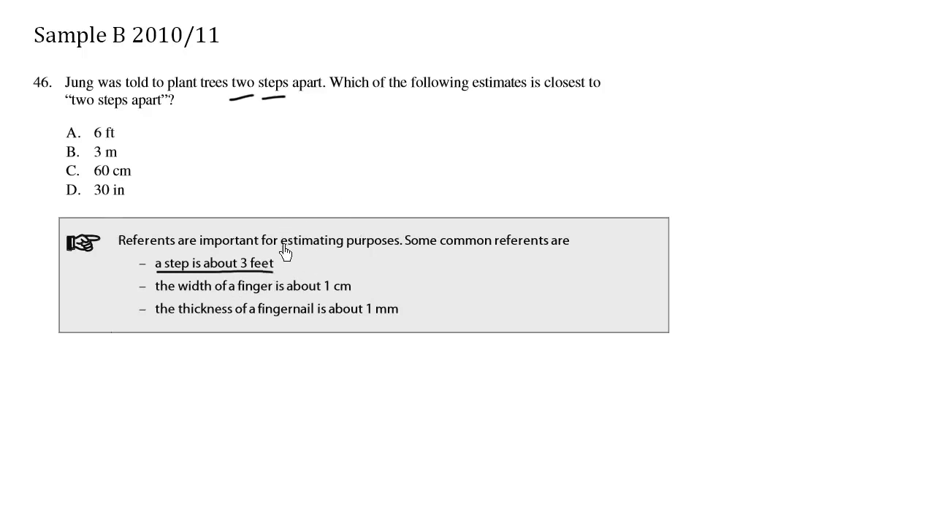
{"action": "mouse_move", "coordinate": [312, 246]}
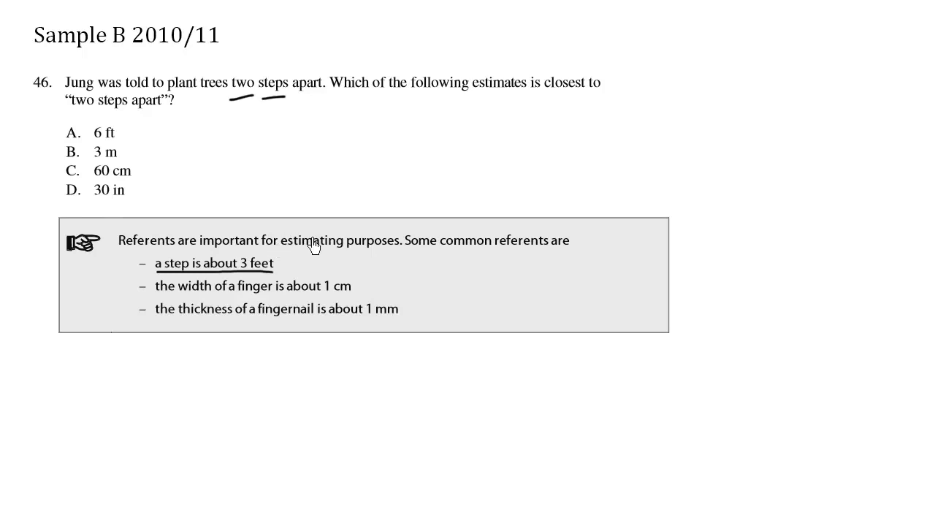
{"action": "mouse_move", "coordinate": [257, 283]}
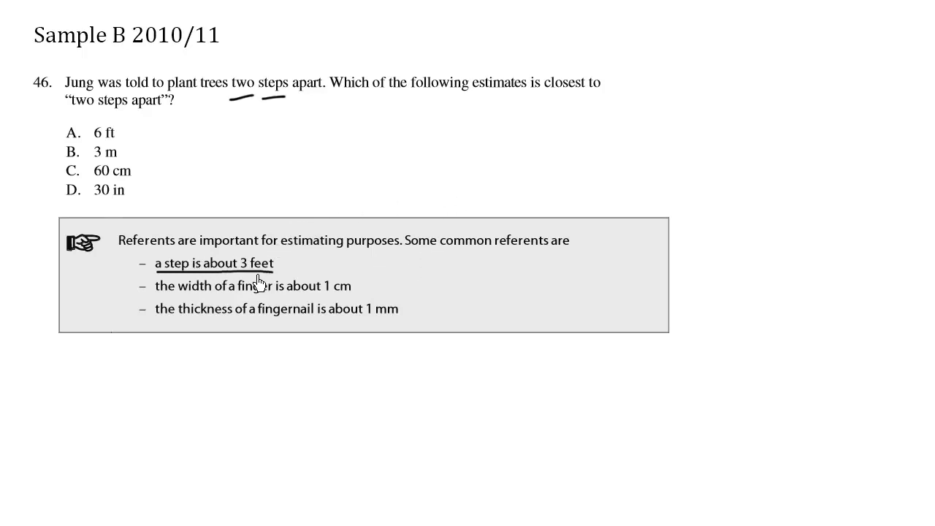
{"action": "mouse_move", "coordinate": [270, 283]}
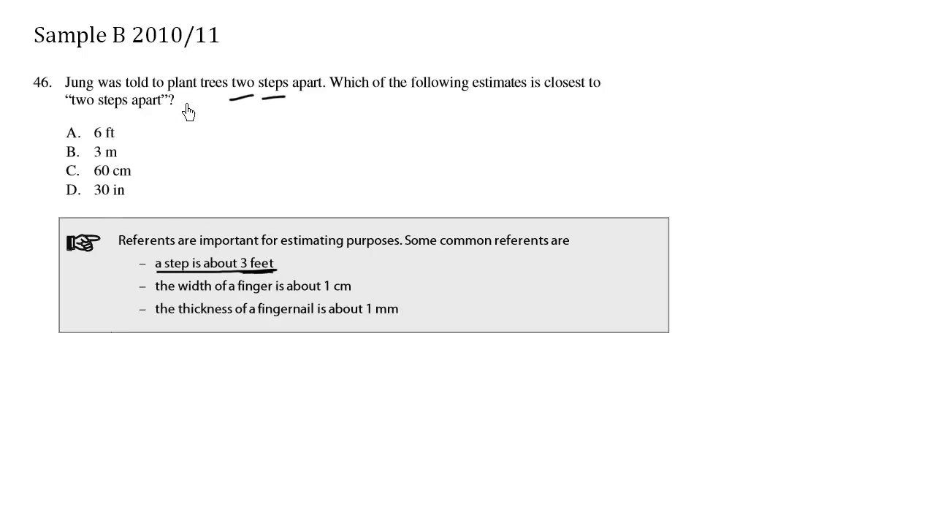
{"action": "mouse_move", "coordinate": [69, 144]}
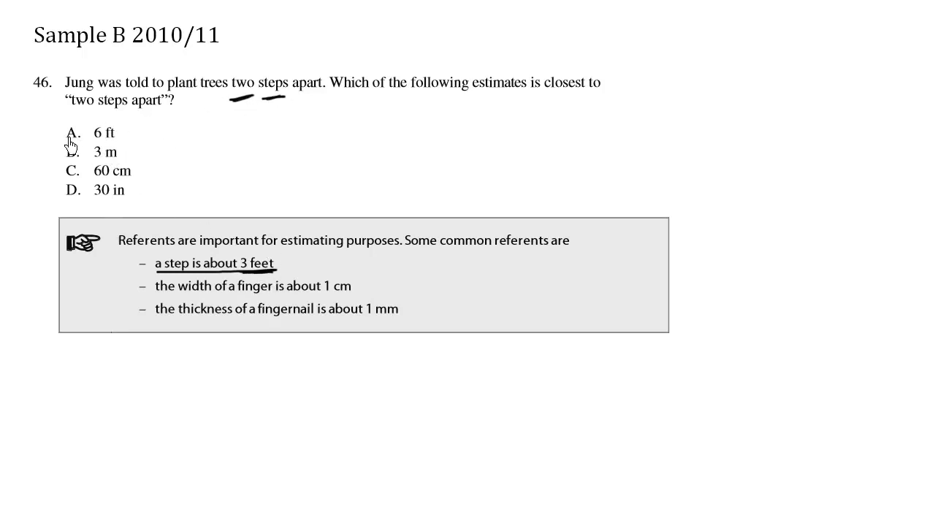
Step: Draw a circle around answer letter A beside 6 ft
{"action": "left_click_drag", "start_coordinate": [54, 143], "coordinate": [88, 135]}
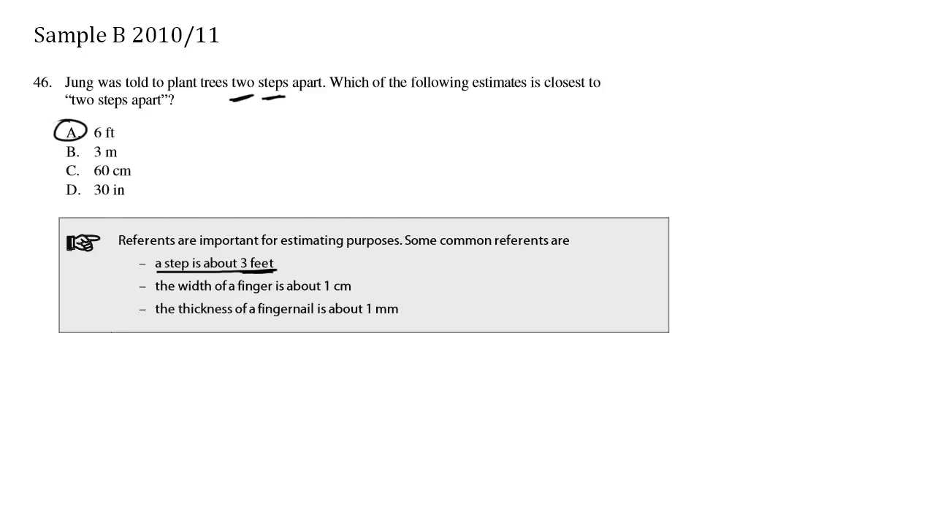
{"action": "mouse_move", "coordinate": [205, 308]}
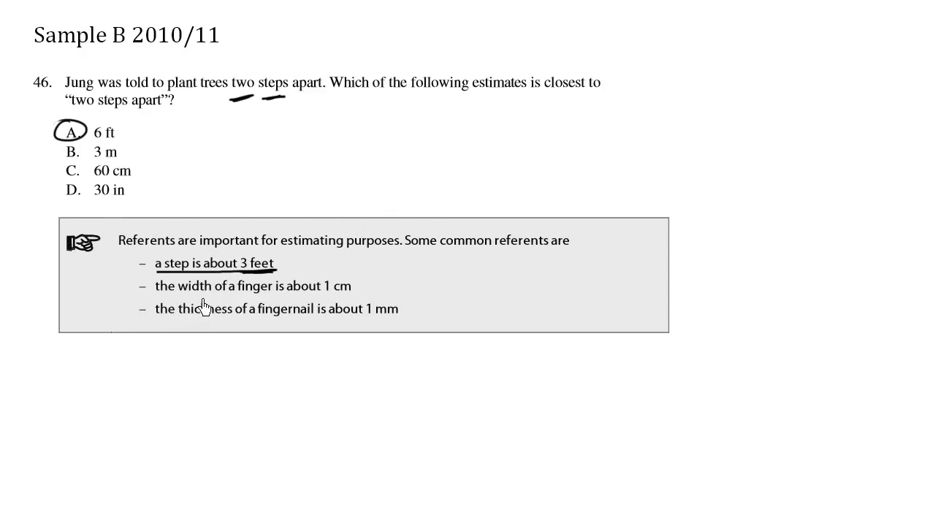
{"action": "mouse_move", "coordinate": [515, 297]}
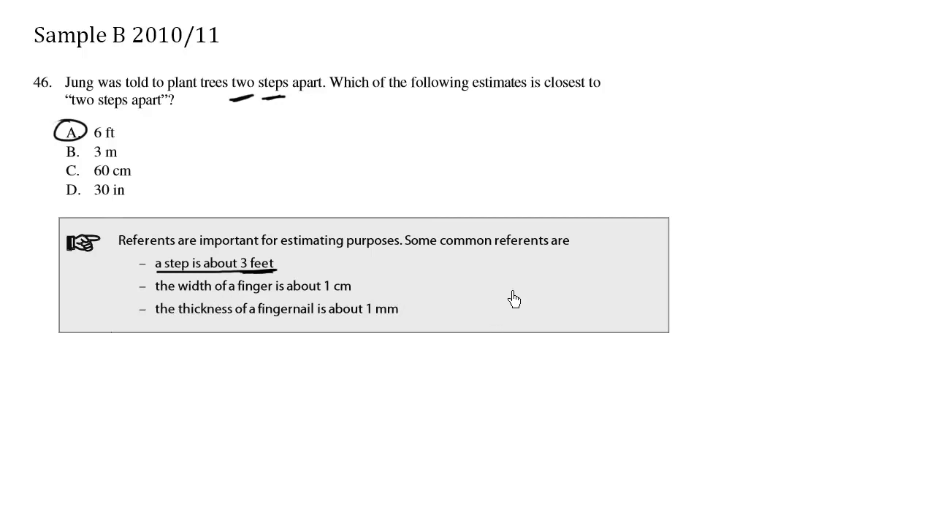
{"action": "mouse_move", "coordinate": [462, 306]}
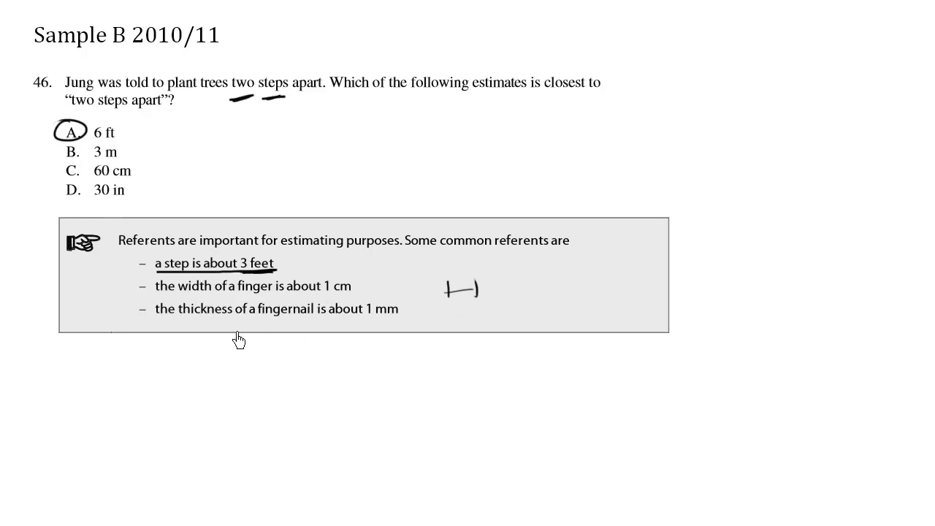
{"action": "mouse_move", "coordinate": [565, 317]}
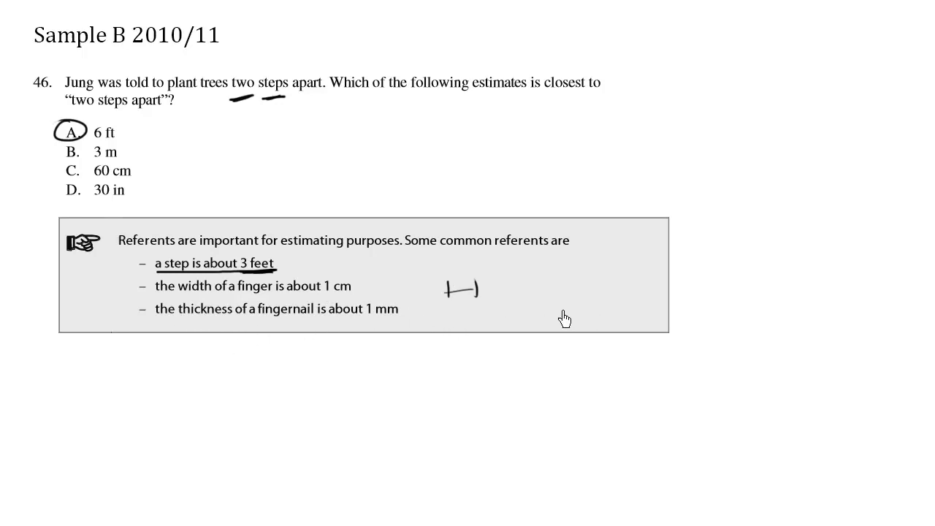
{"action": "mouse_move", "coordinate": [542, 312]}
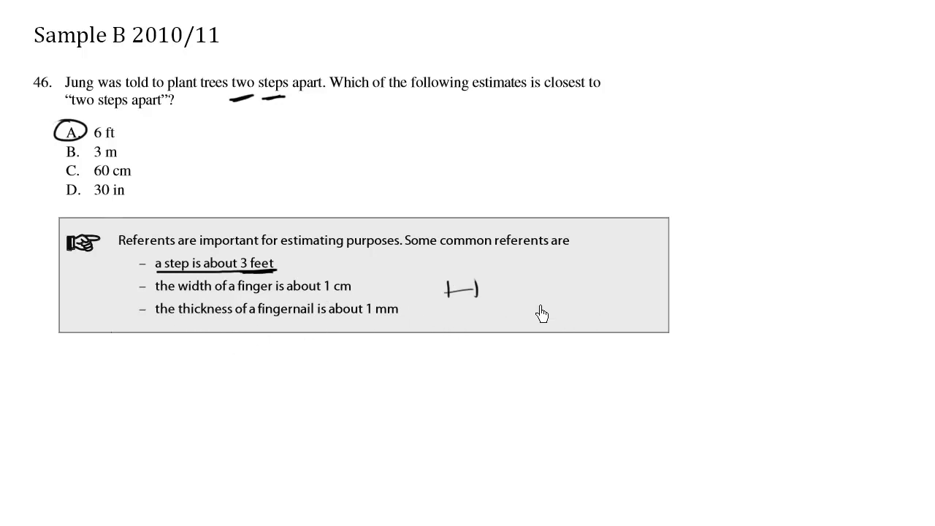
Step: Sketch a fingernail beside the fingernail-thickness referent in the tip box
{"action": "left_click_drag", "start_coordinate": [541, 307], "coordinate": [584, 314]}
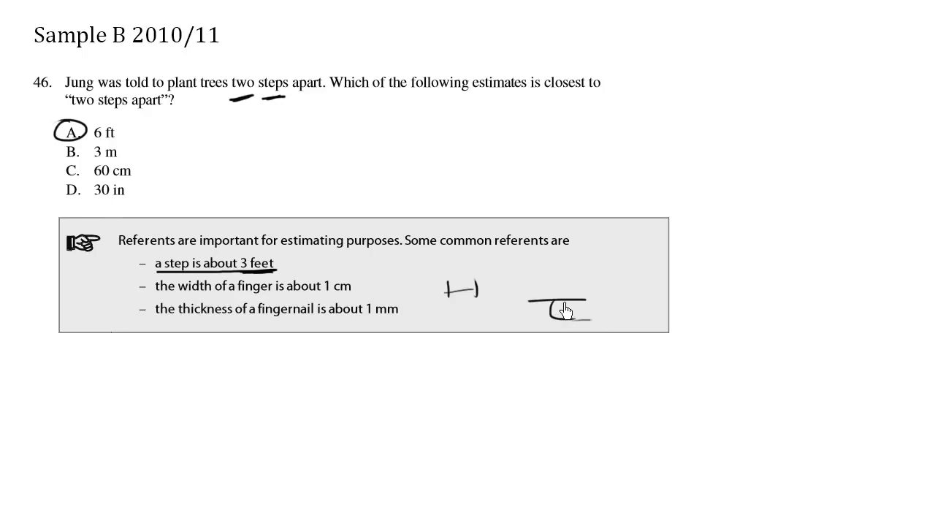